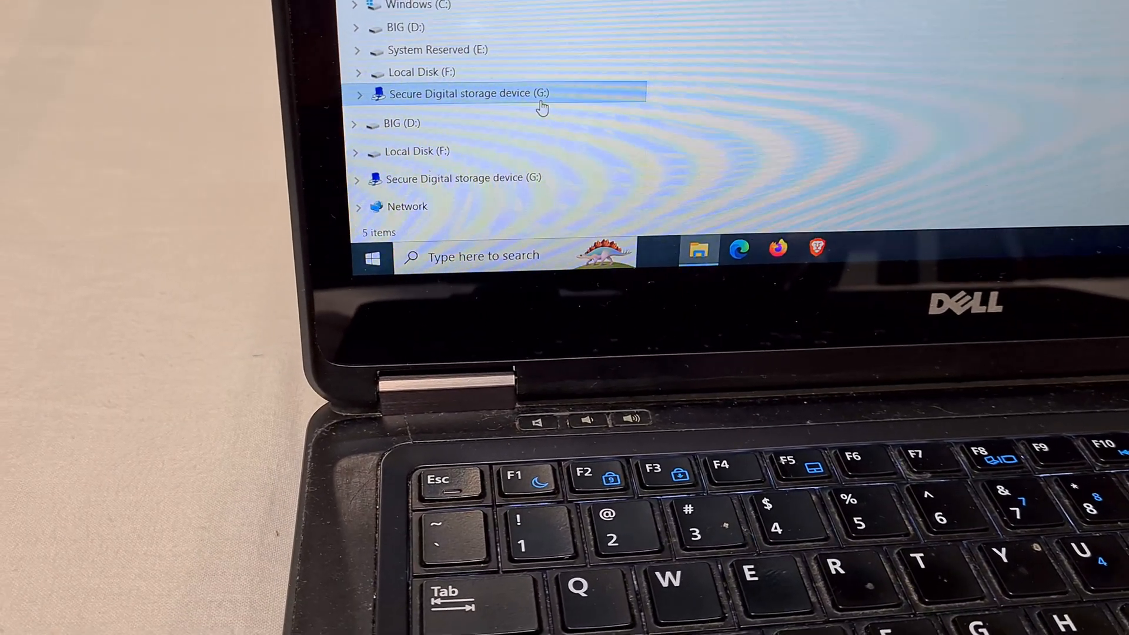
# Show the context menu actions for the Secure Digital storage device (G:) drive.
pyautogui.rightClick(468, 94)
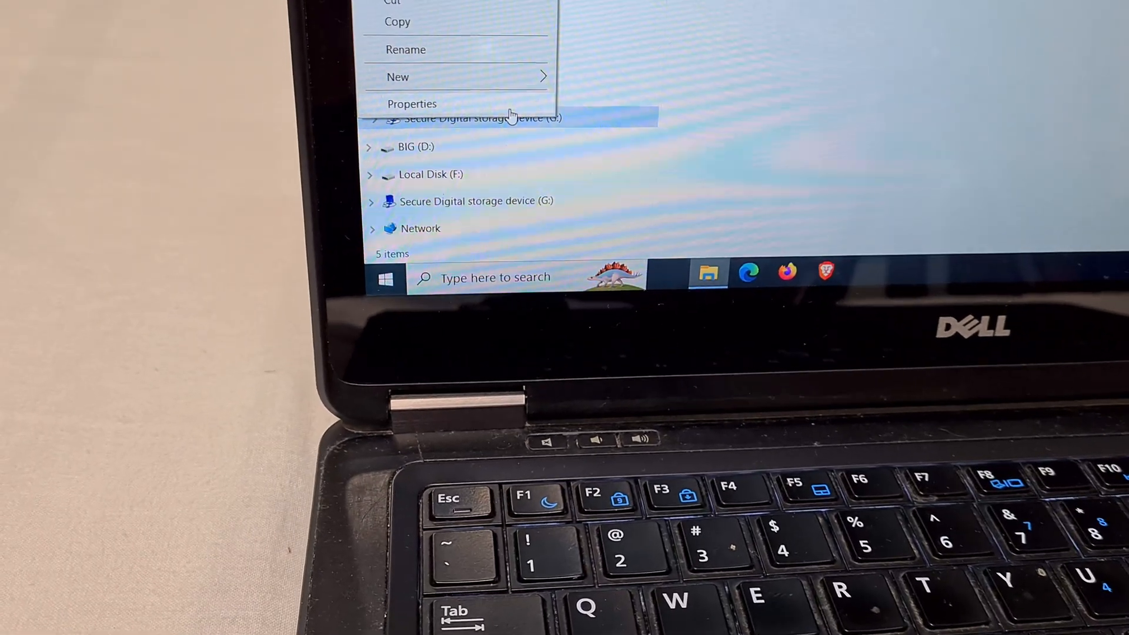
pyautogui.click(413, 103)
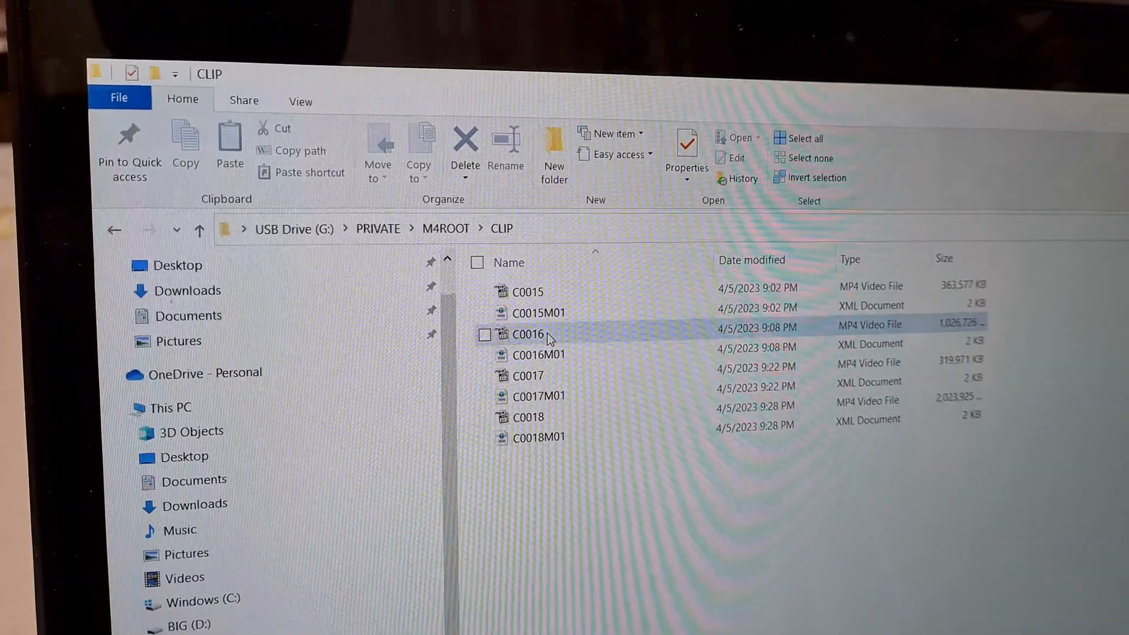
# Copy clip C0016 from the SD card's CLIP folder to the Desktop, showing copy progress.
pyautogui.click(418, 153)
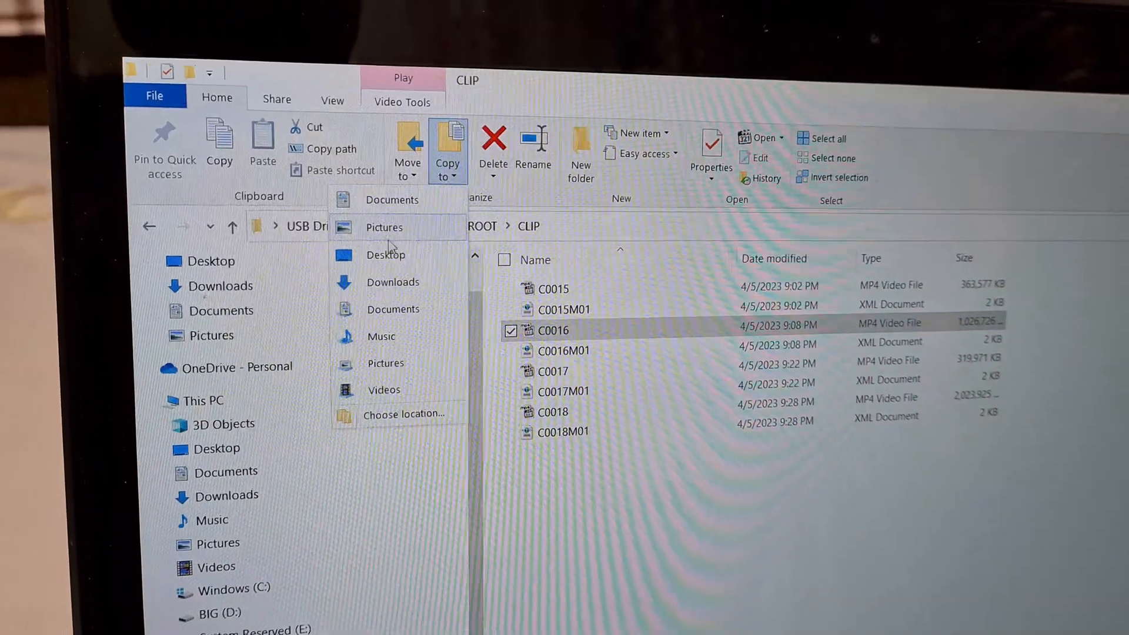
pyautogui.click(386, 254)
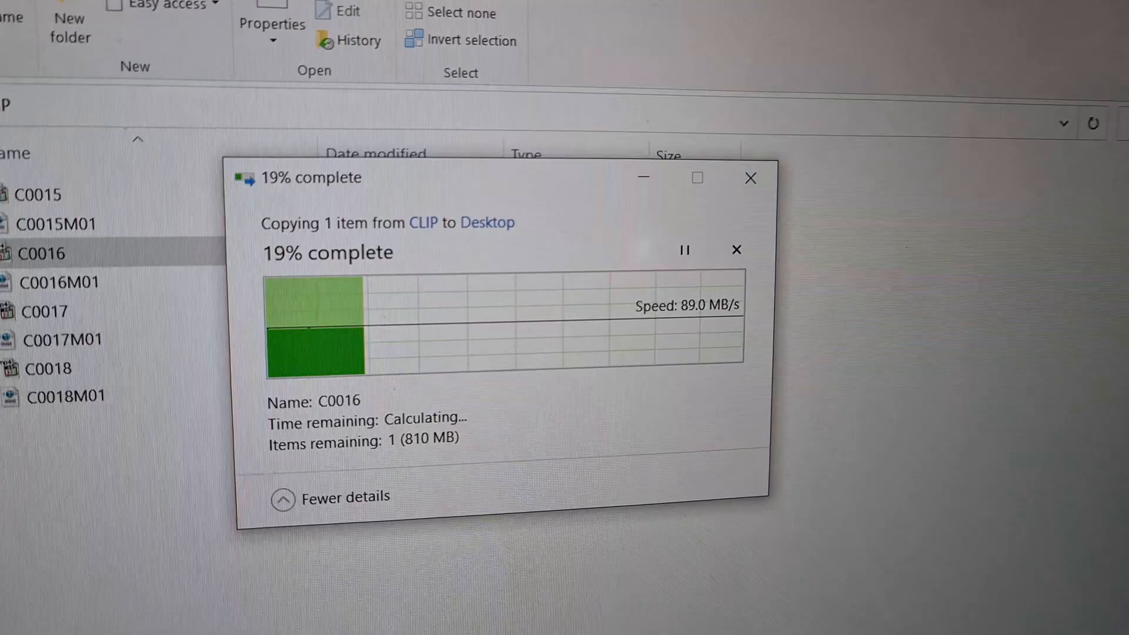